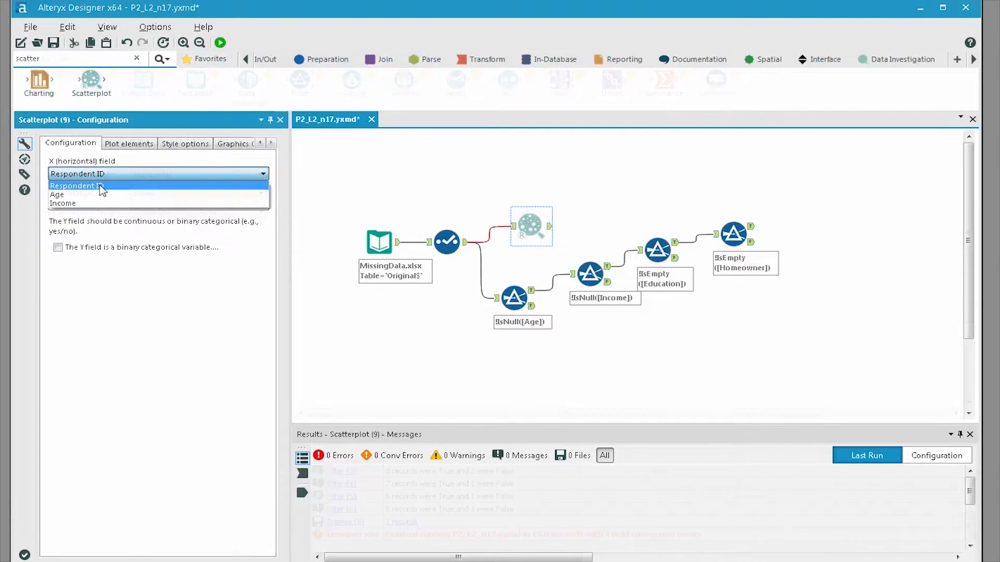
Choose Age as the X field and Income as the Y field.
click(56, 195)
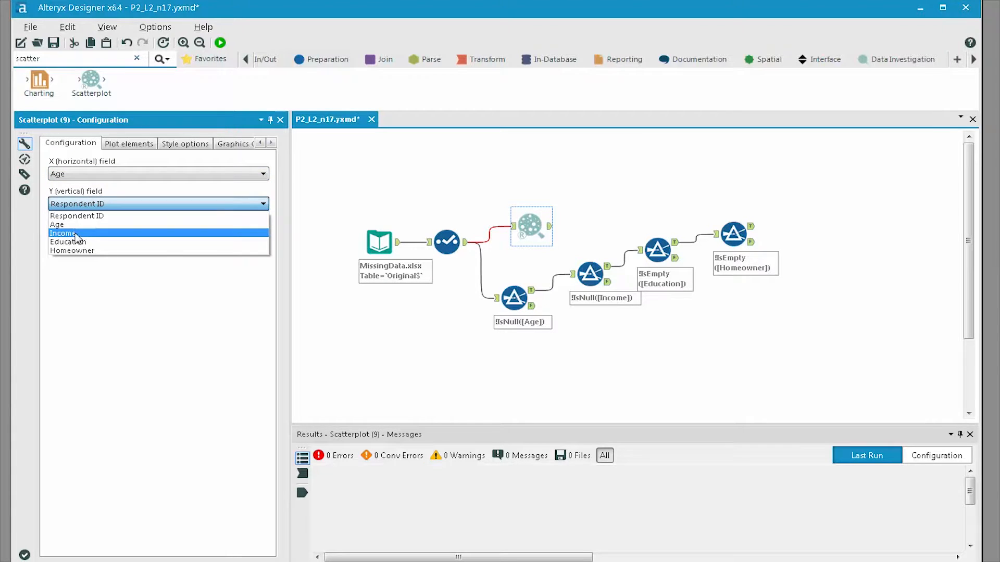
click(63, 233)
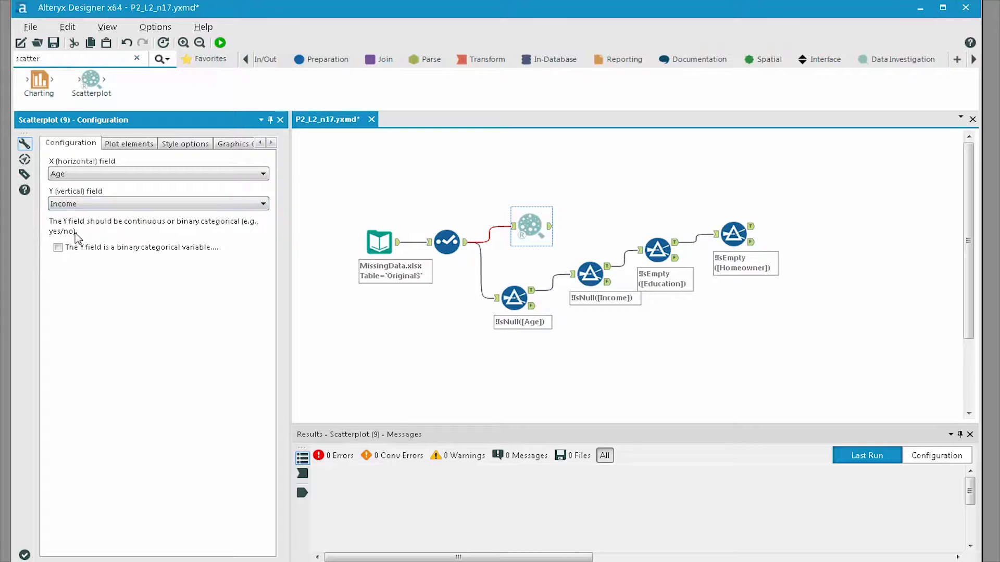
In Plot elements, uncheck Smooth line, keeping the regression line and boxplots.
click(129, 144)
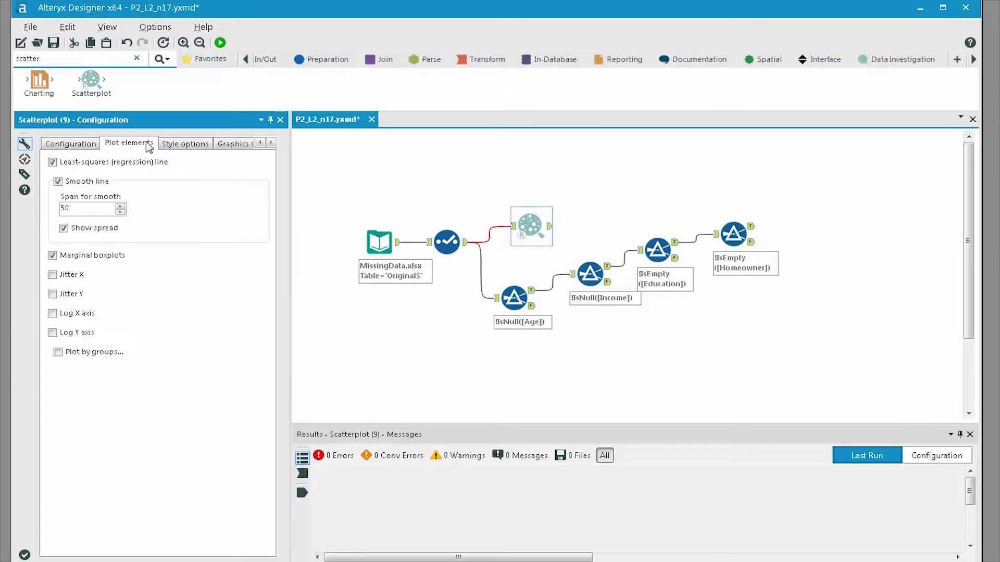
click(58, 181)
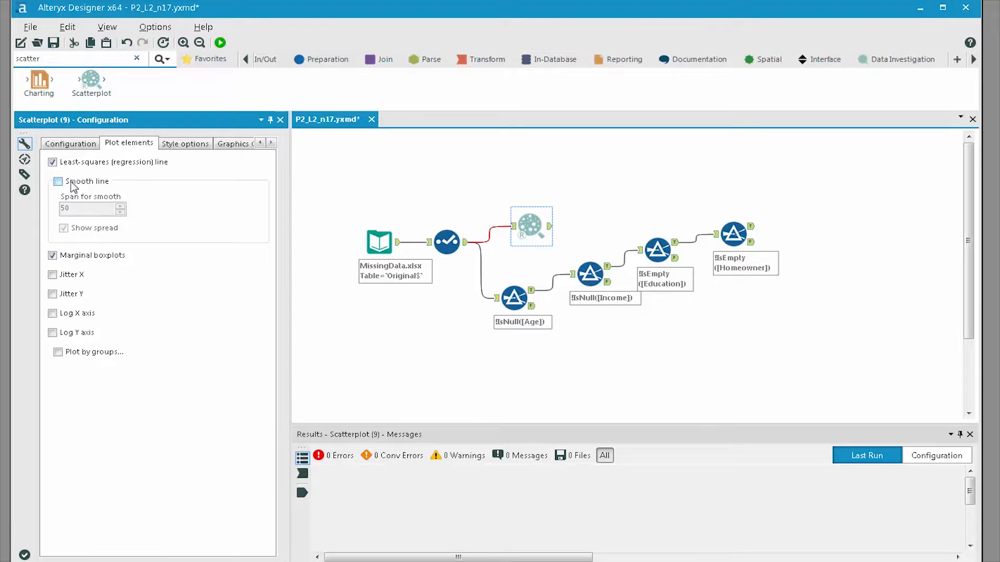
mouse_move(98, 185)
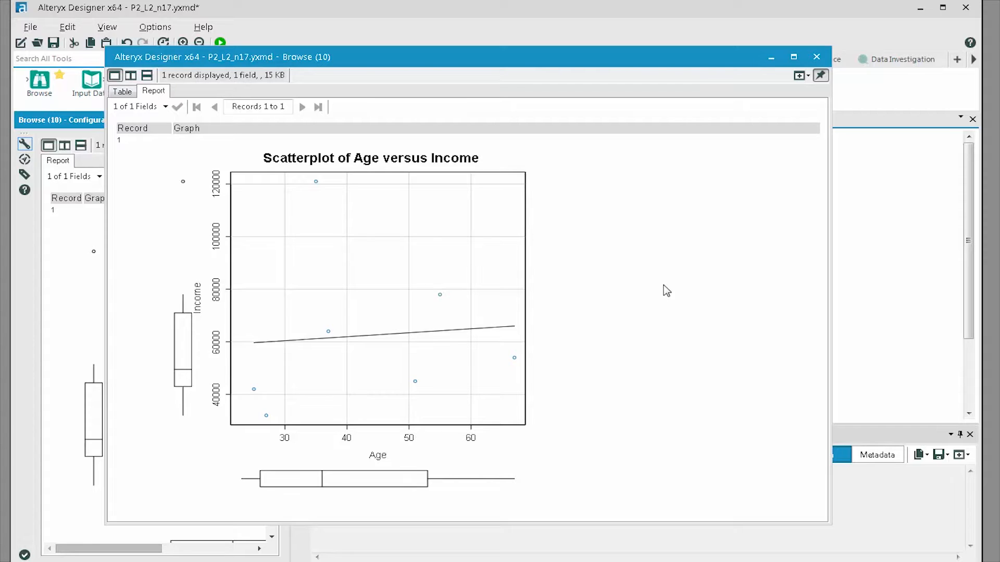
mouse_move(190, 428)
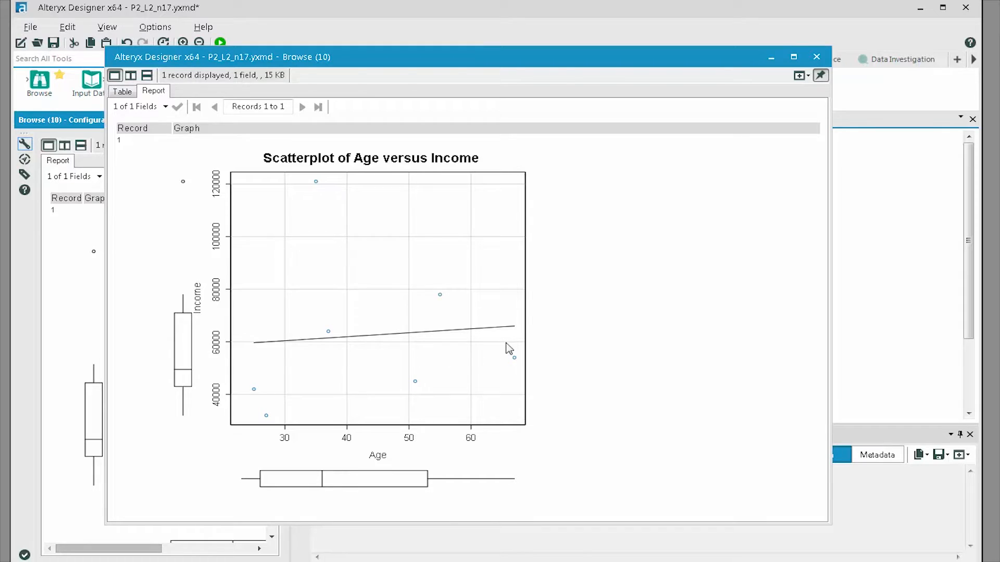
Close Browse (10) and view Browse (12)'s filtered scatterplot report in an enlarged window.
click(816, 57)
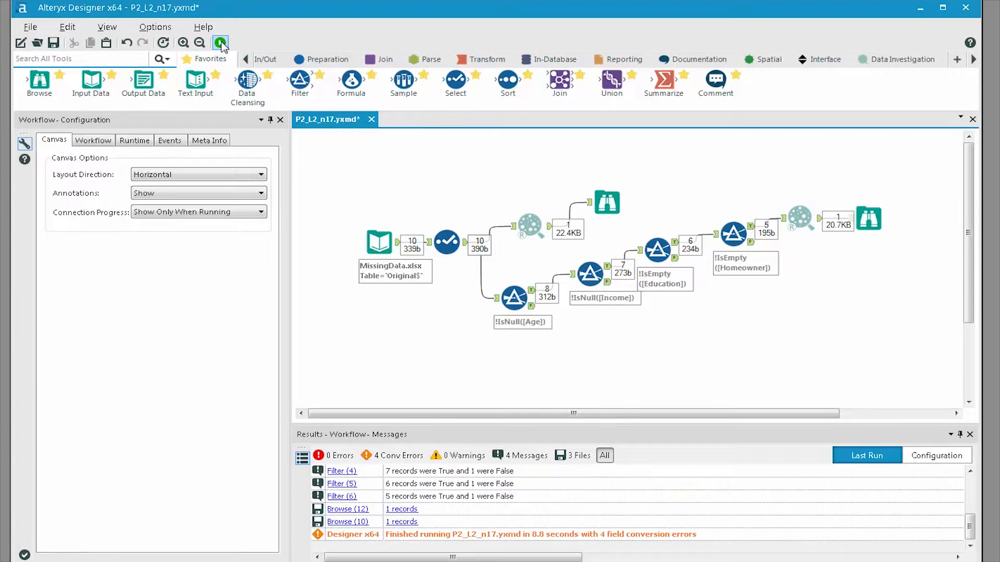
click(869, 217)
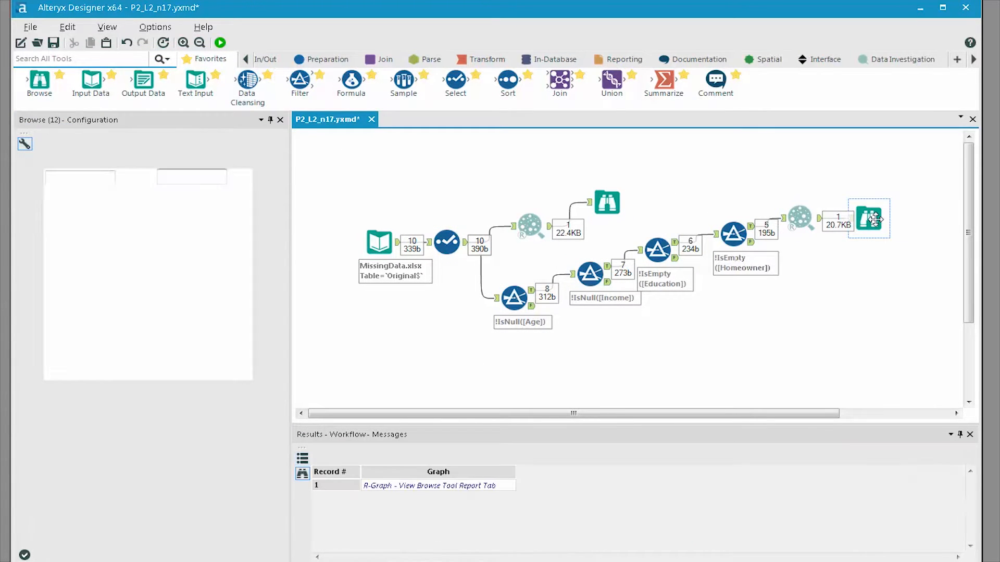
click(868, 218)
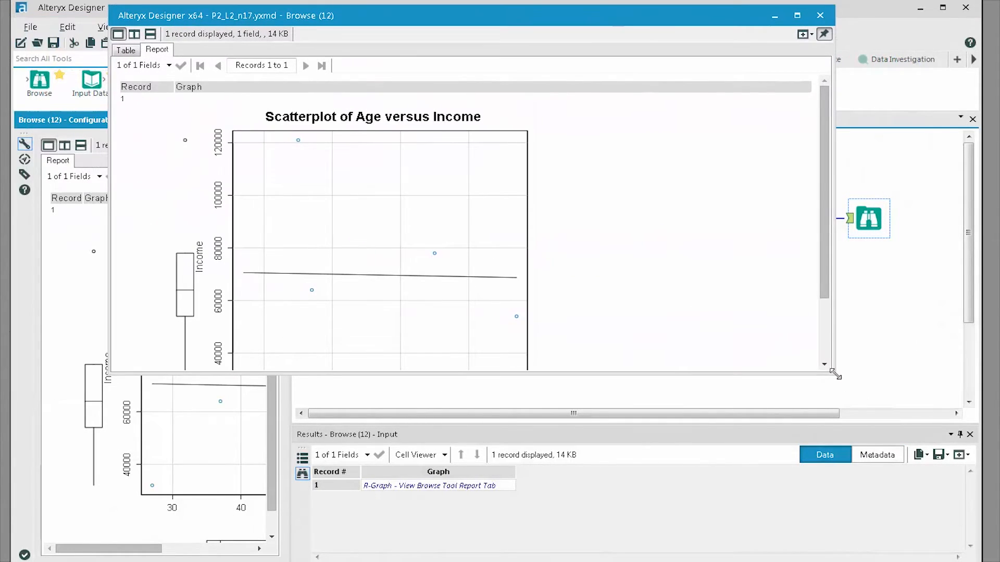
drag(836, 375, 832, 484)
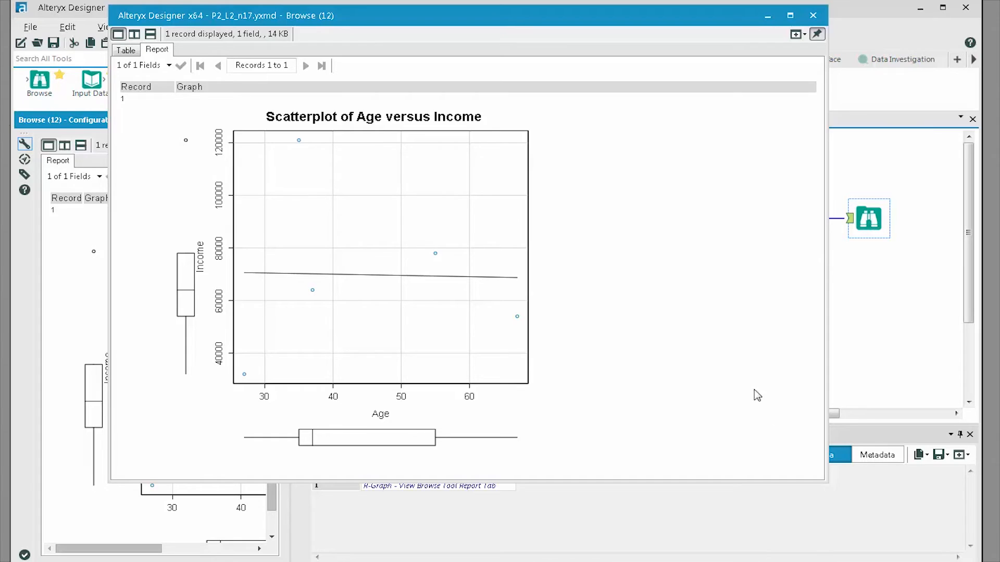
mouse_move(295, 263)
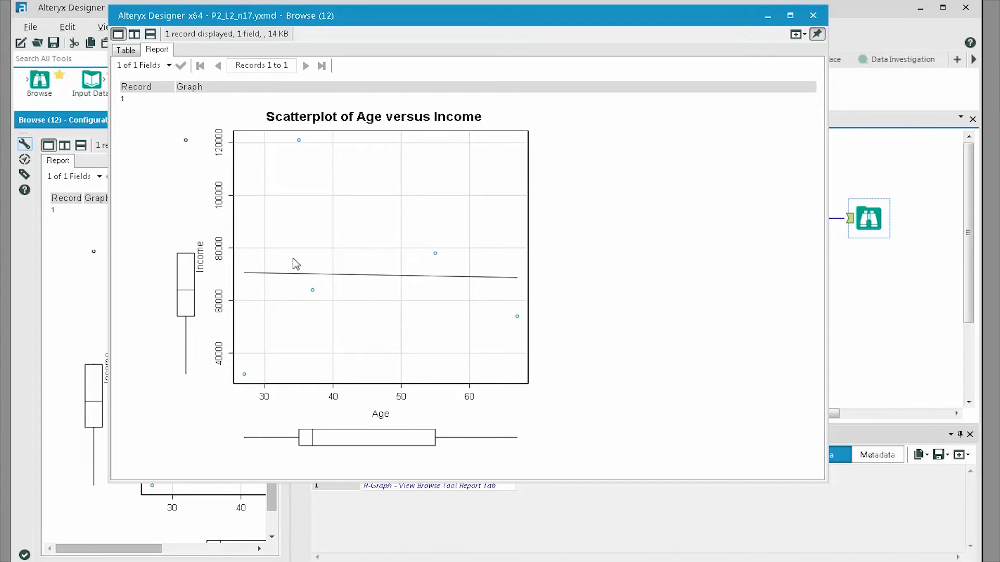
mouse_move(363, 280)
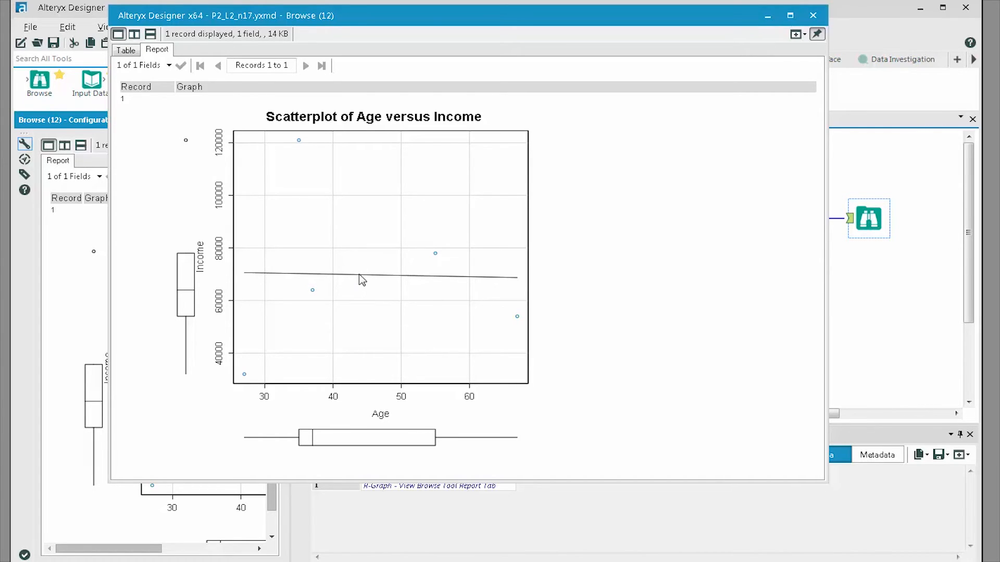